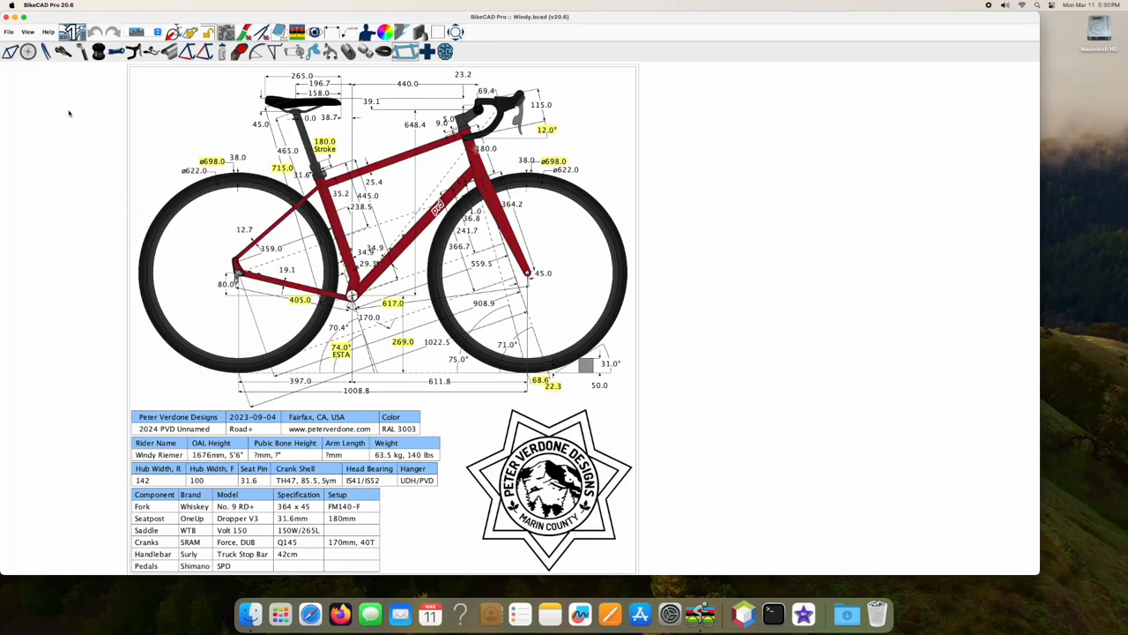
# Review the Display and Title block template lists under File > Open template.
pyautogui.click(12, 31)
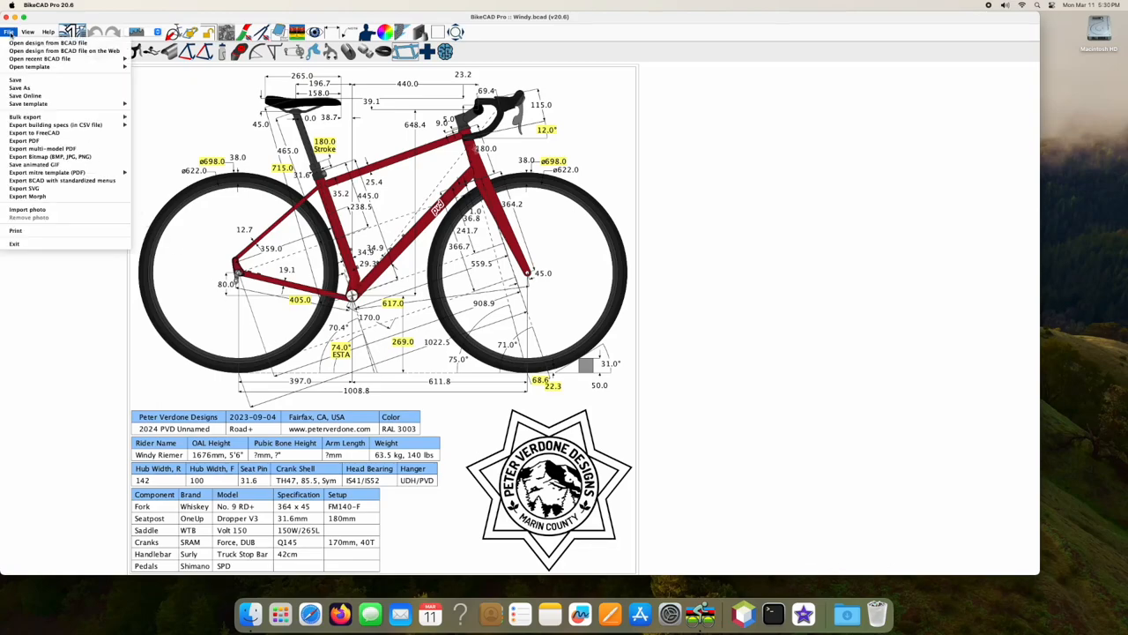
pyautogui.click(35, 63)
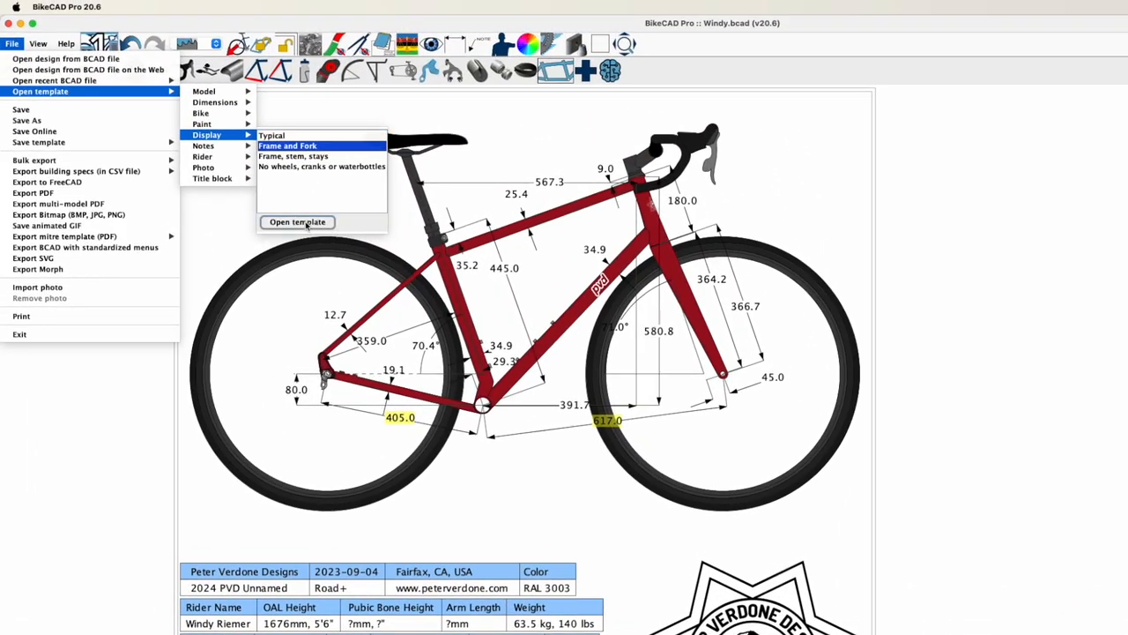
pyautogui.click(212, 178)
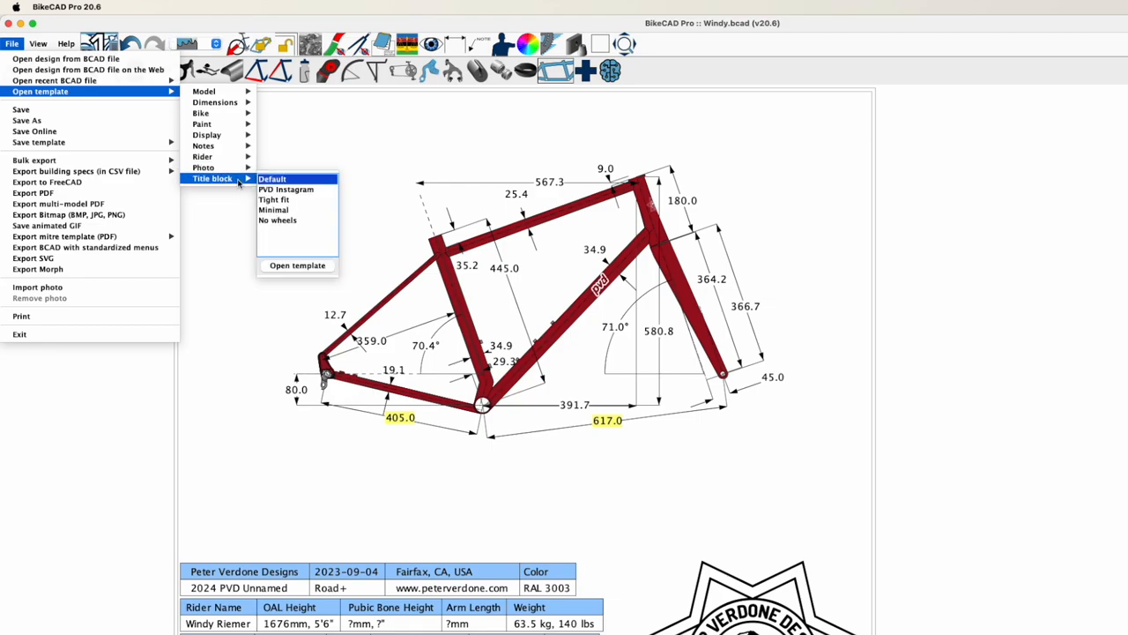
pyautogui.moveTo(279, 221)
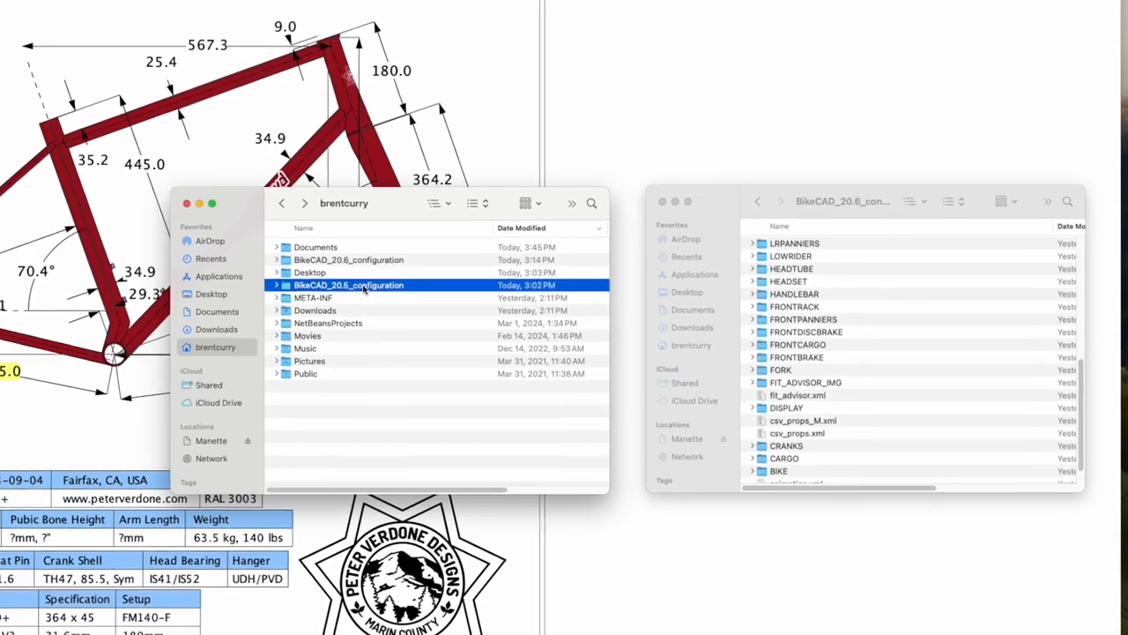
# Look inside the BikeCAD_20.5_configuration folder, then return to the home folder.
pyautogui.doubleClick(349, 286)
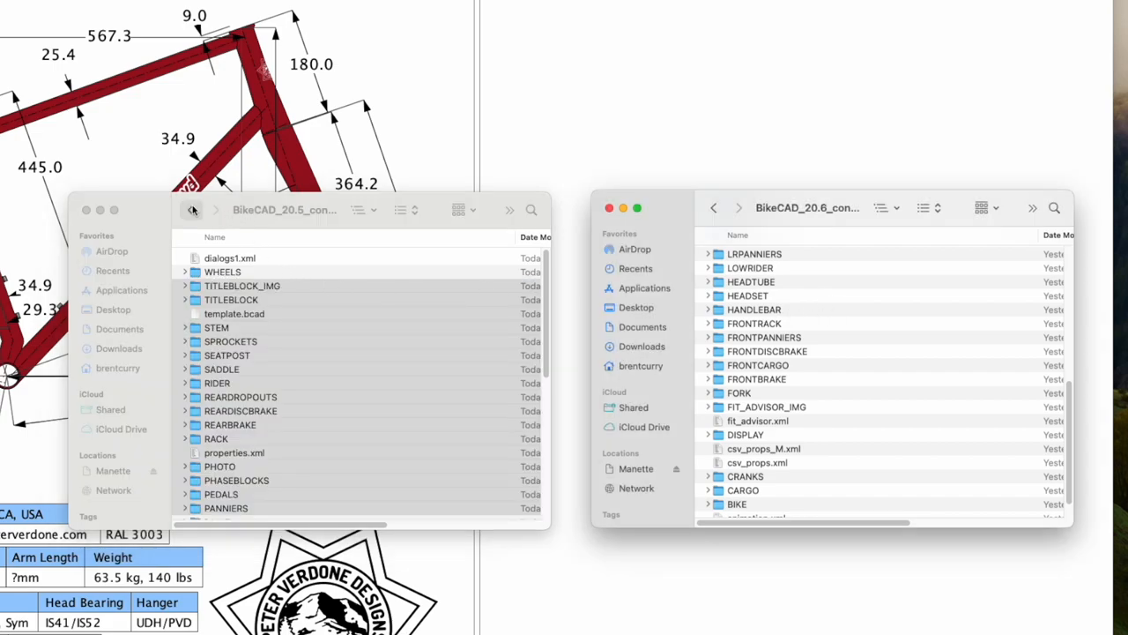
pyautogui.click(190, 210)
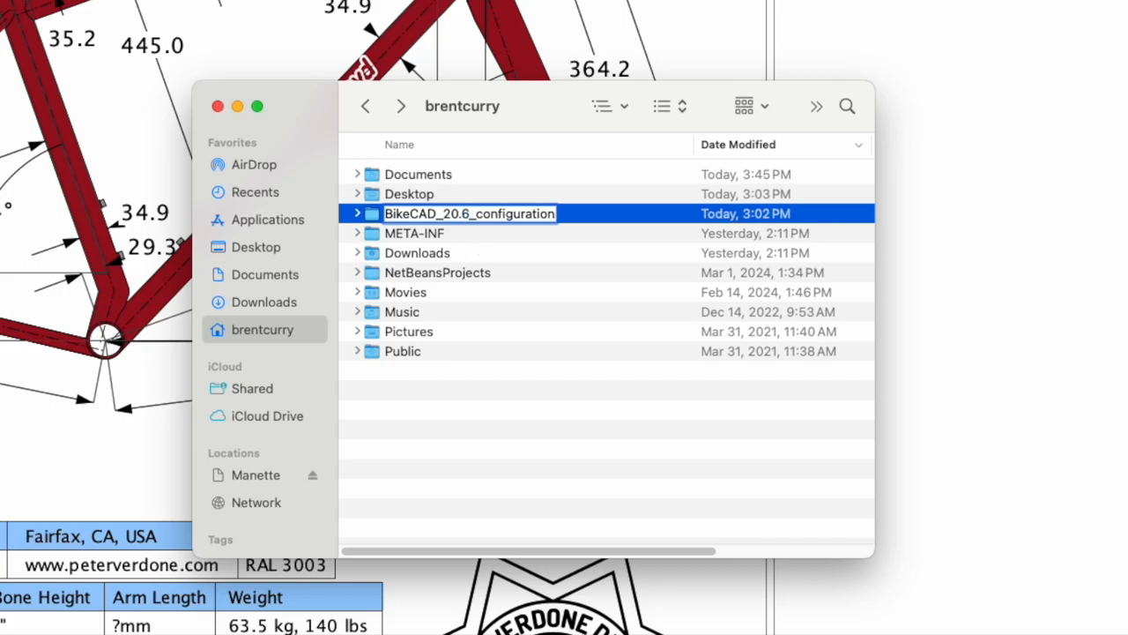
# Confirm the BikeCAD_20.6_configuration name, accepting the .6_configuration extension alert.
pyautogui.press('Return')
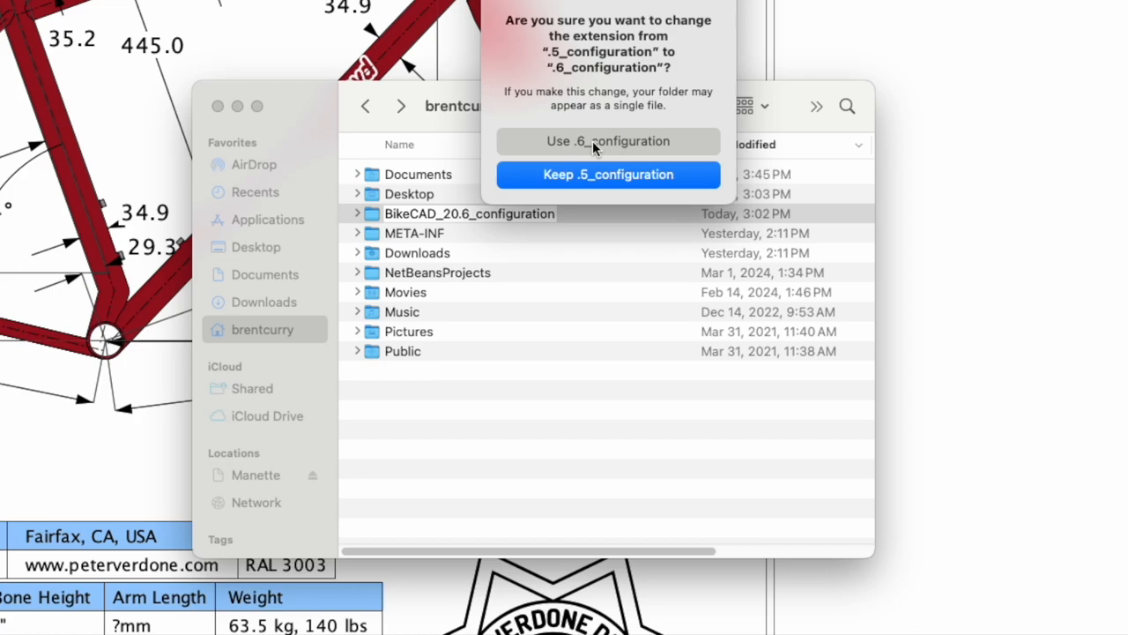
pyautogui.click(606, 141)
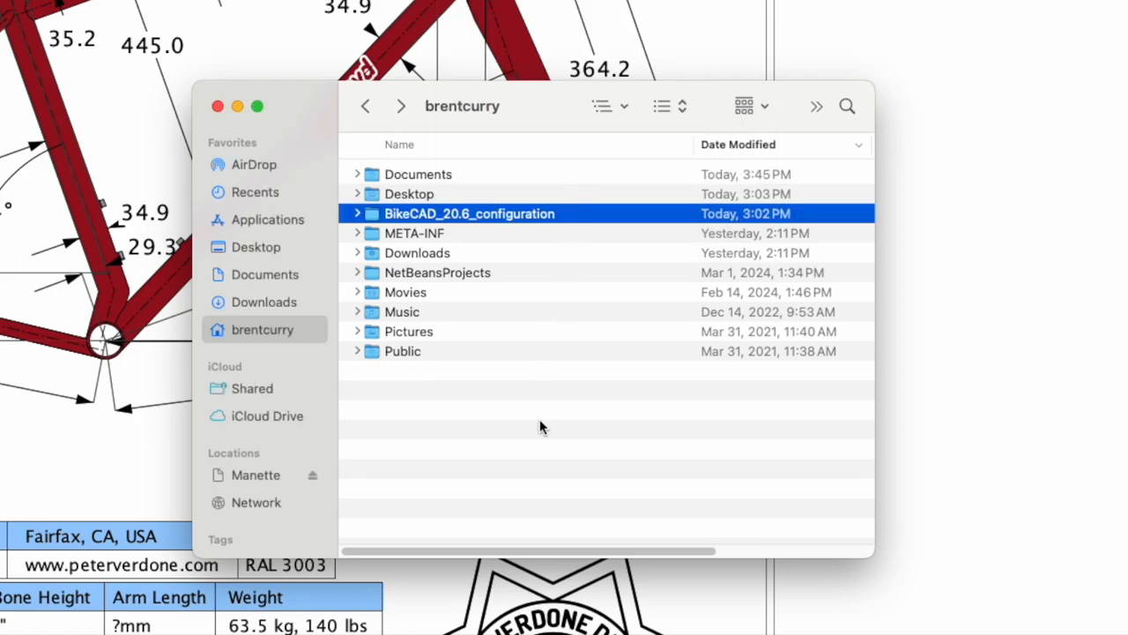
pyautogui.click(522, 365)
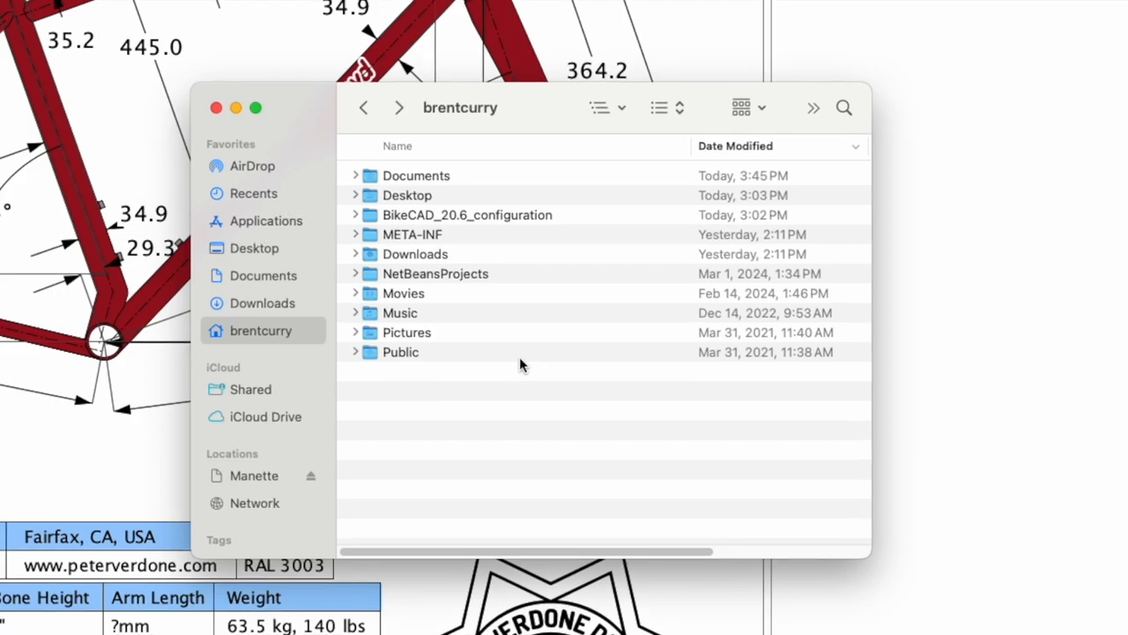
pyautogui.moveTo(501, 344)
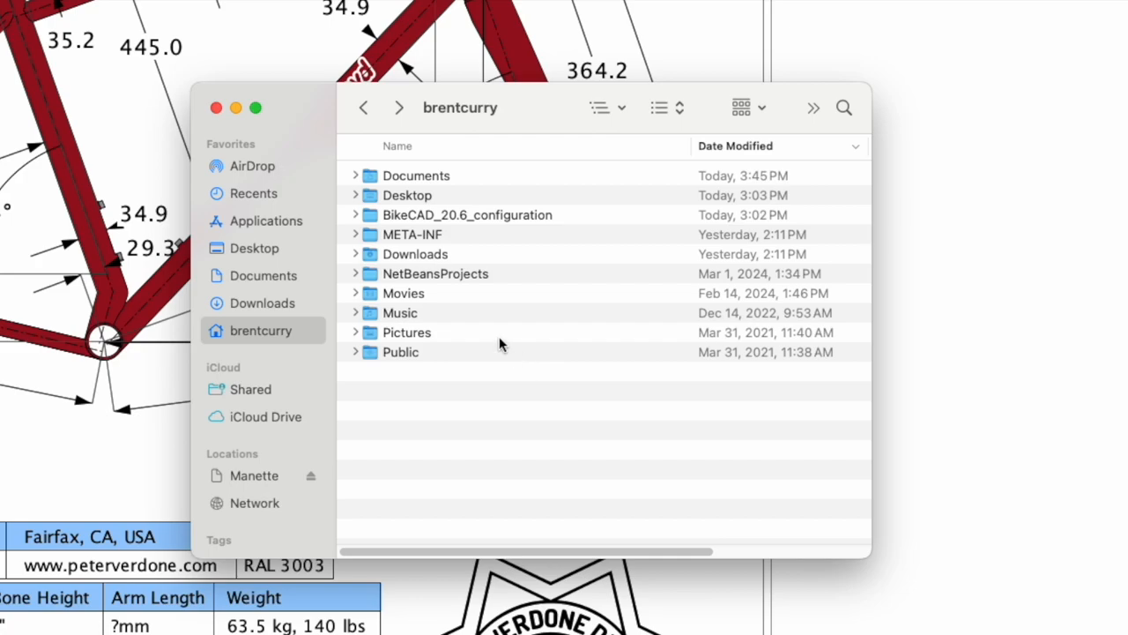
pyautogui.moveTo(379, 298)
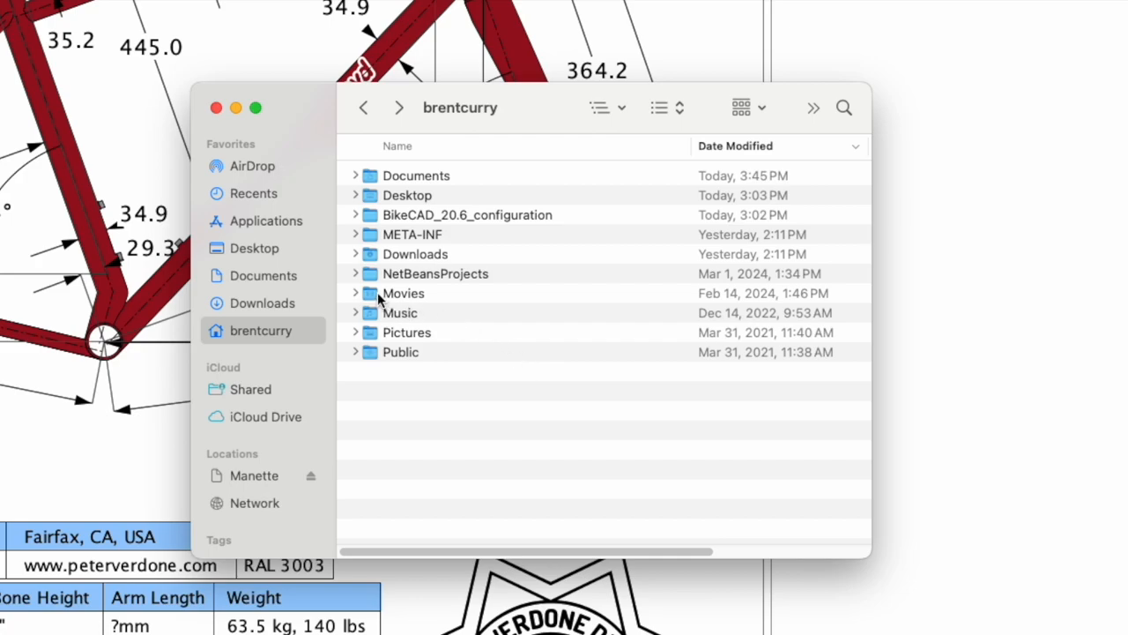
pyautogui.moveTo(324, 250)
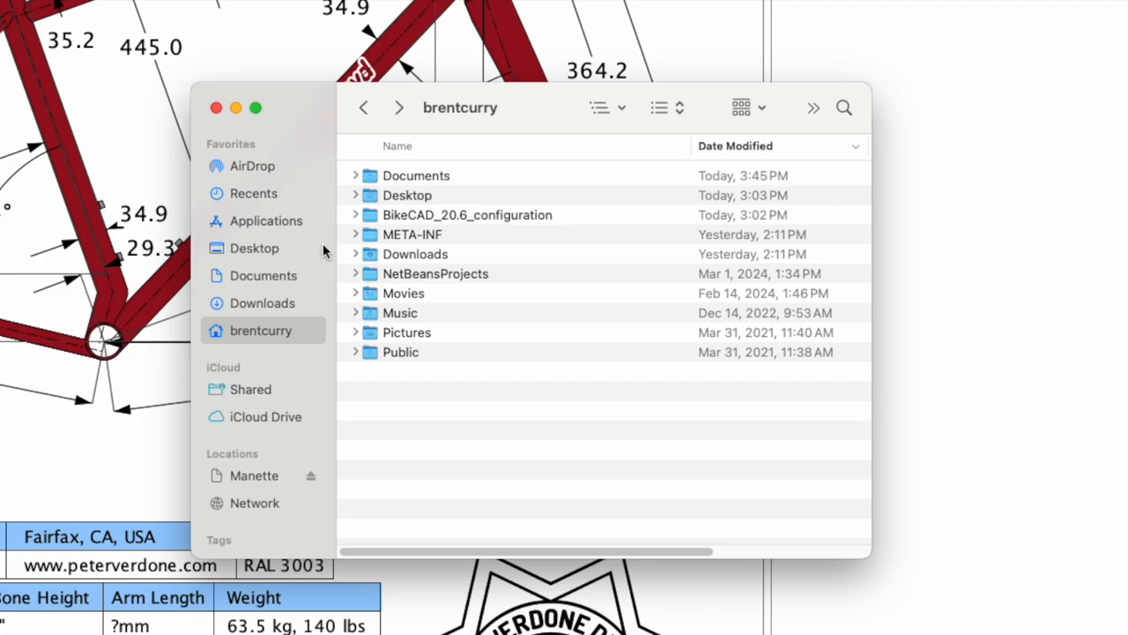
pyautogui.moveTo(42, 169)
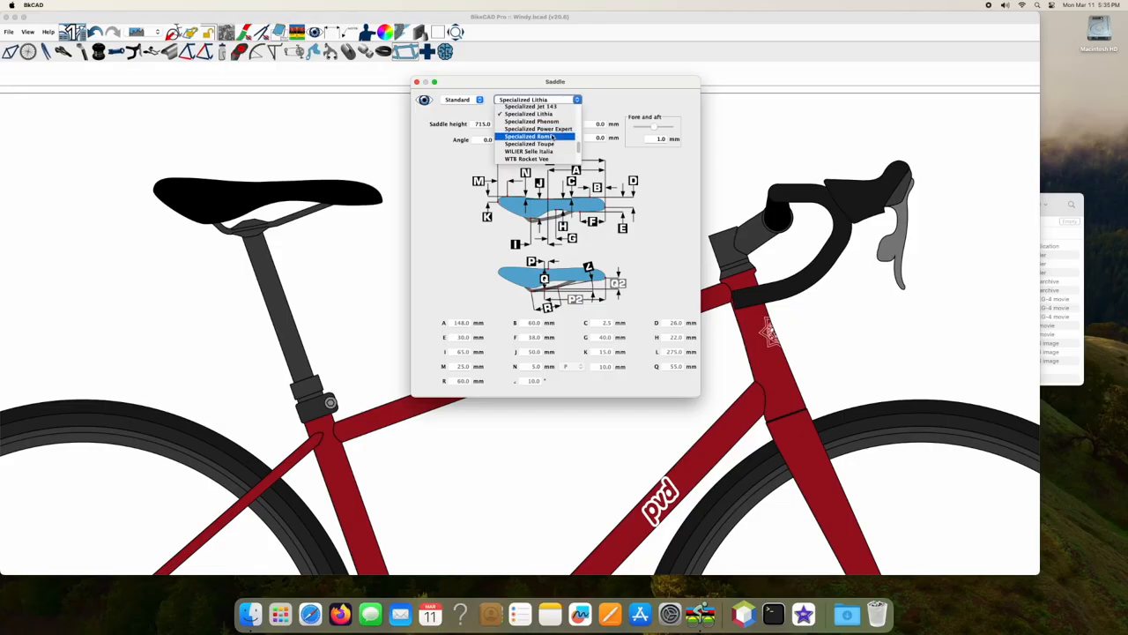
# Bring up the handlebar settings showing the Surly Truck Stop Bar.
pyautogui.click(529, 129)
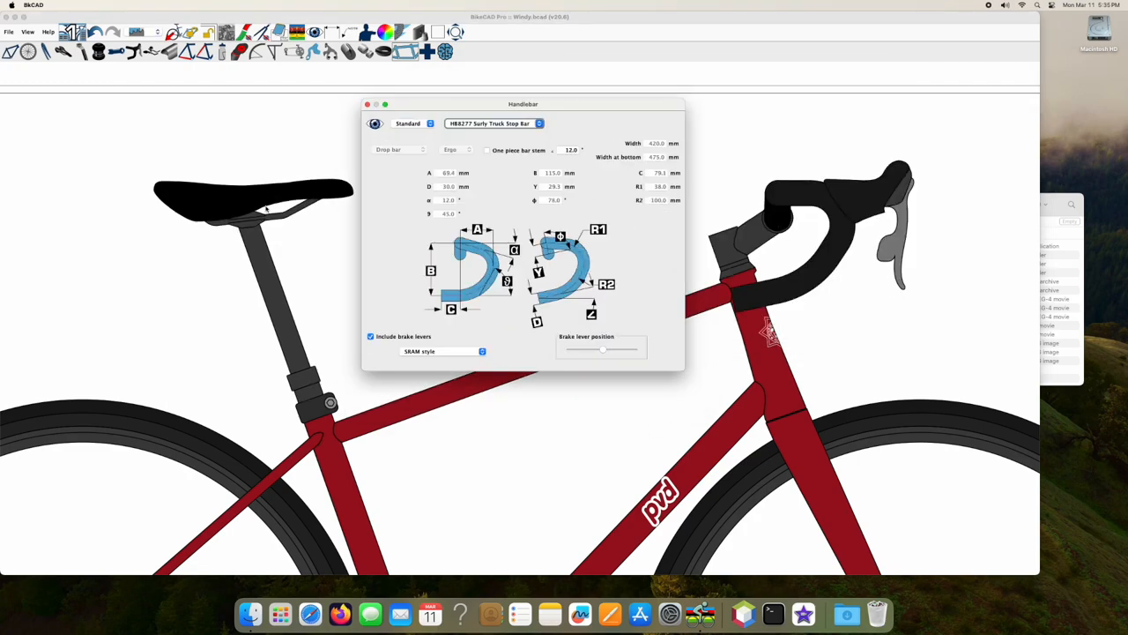
pyautogui.moveTo(275, 487)
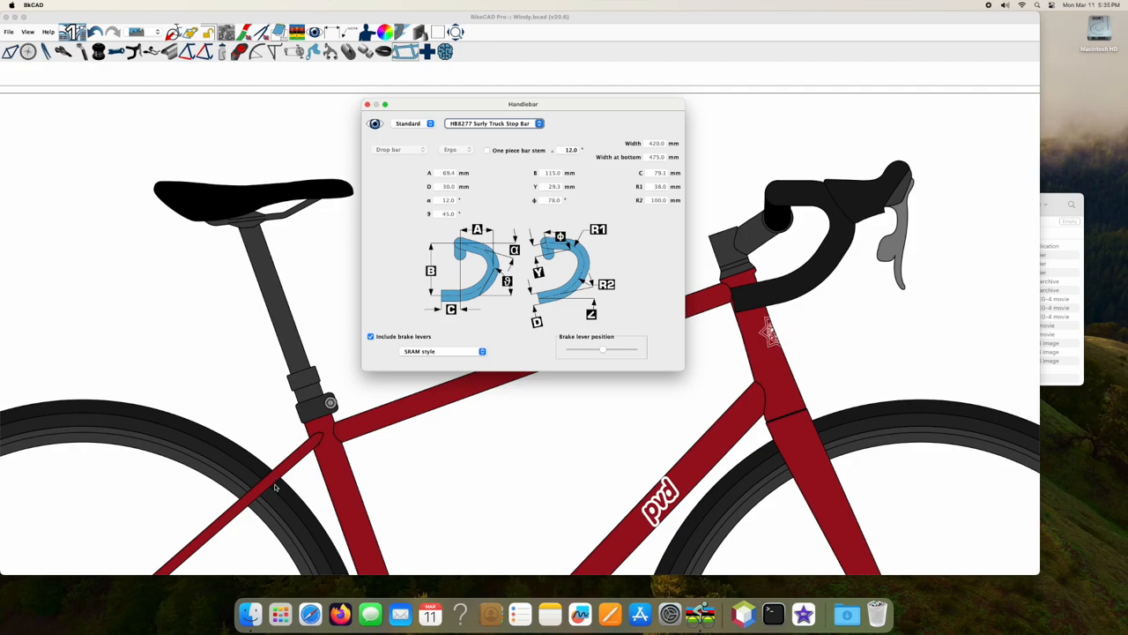